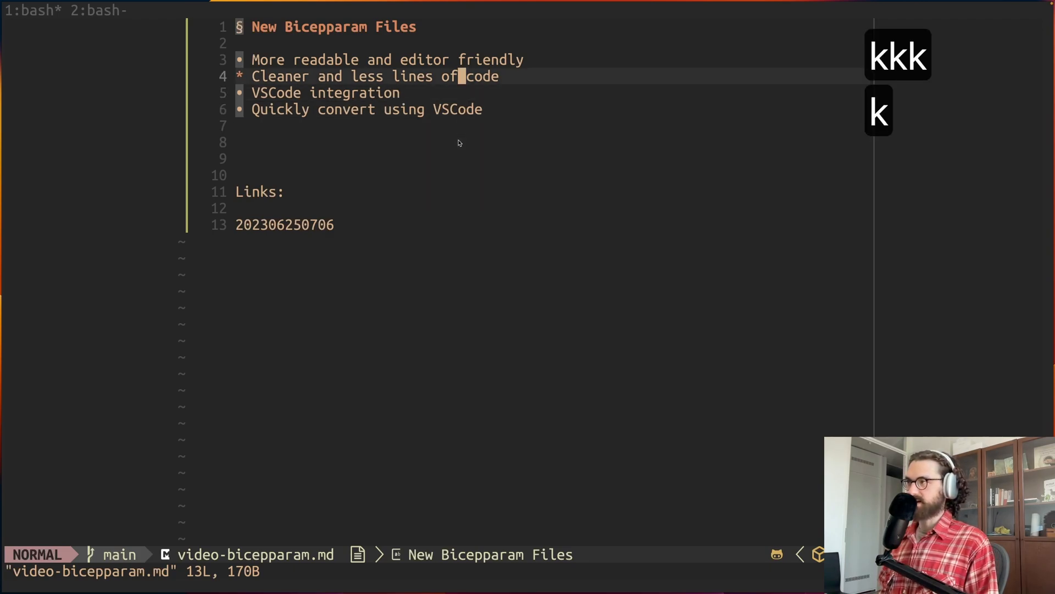
- Step through the talking points and begin opening main.bicep in Neovim
key("j")
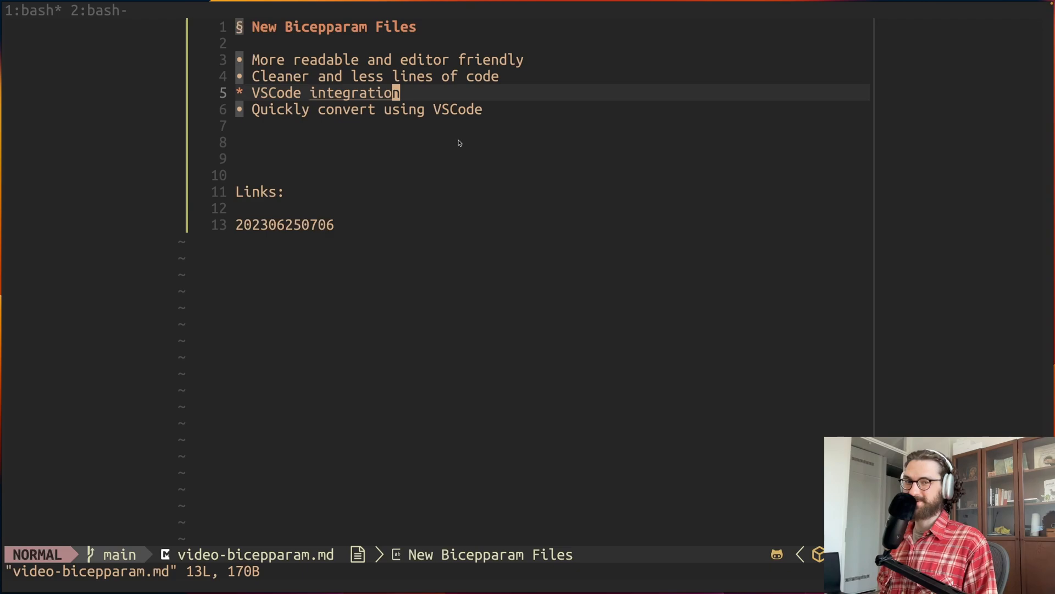
key("j")
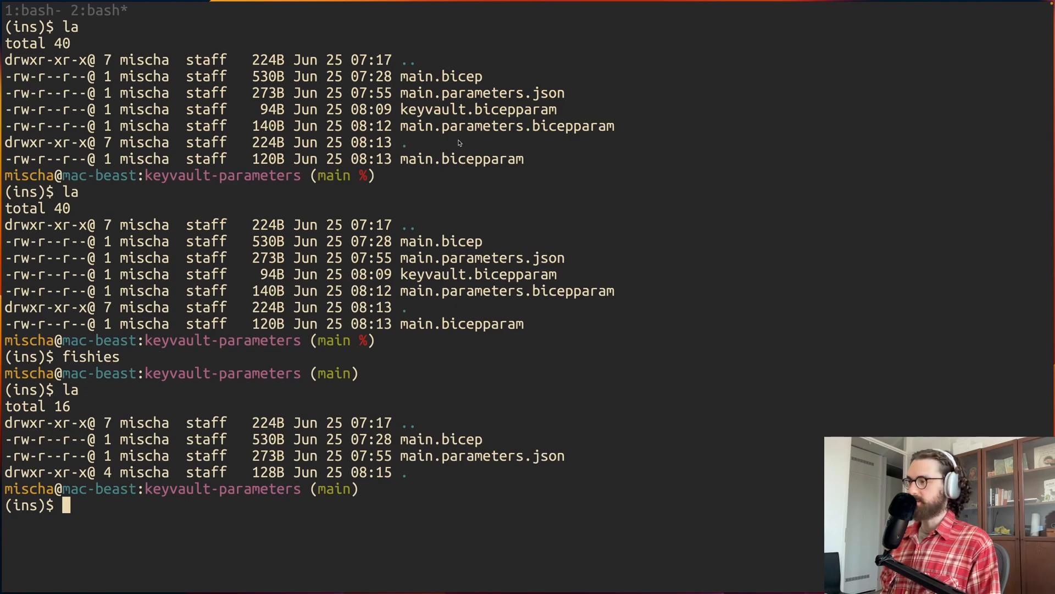
type("v main.")
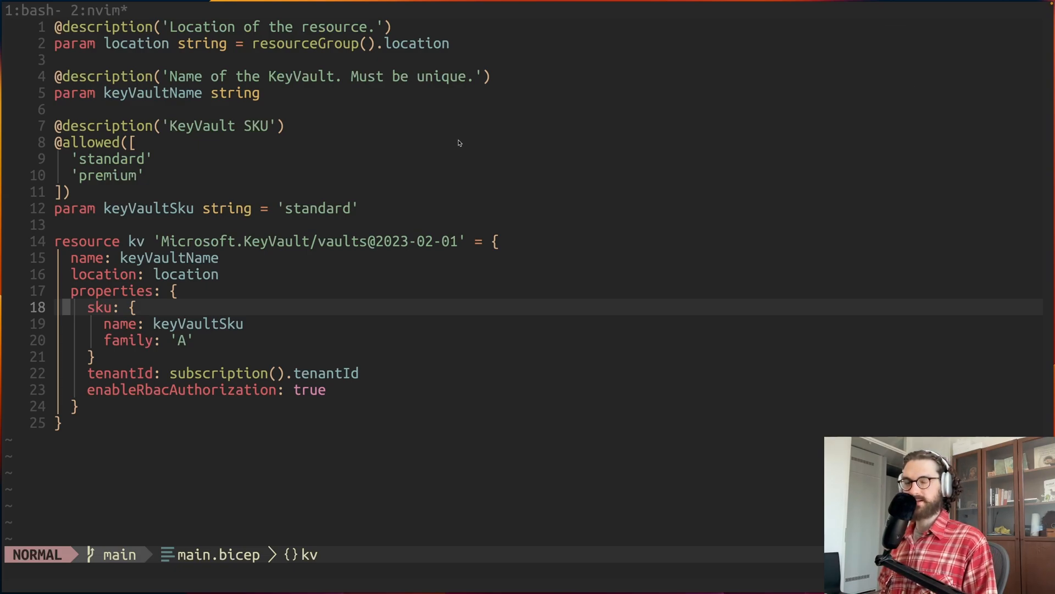
- Move up from the Key Vault resource through the keyVaultSku and other parameter declarations
key("k")
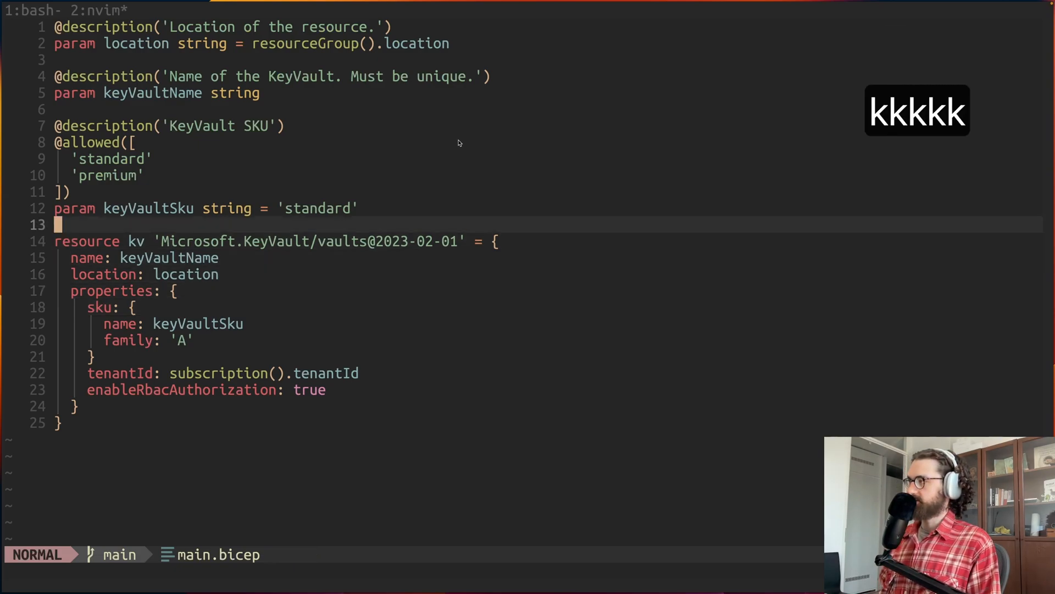
key("k")
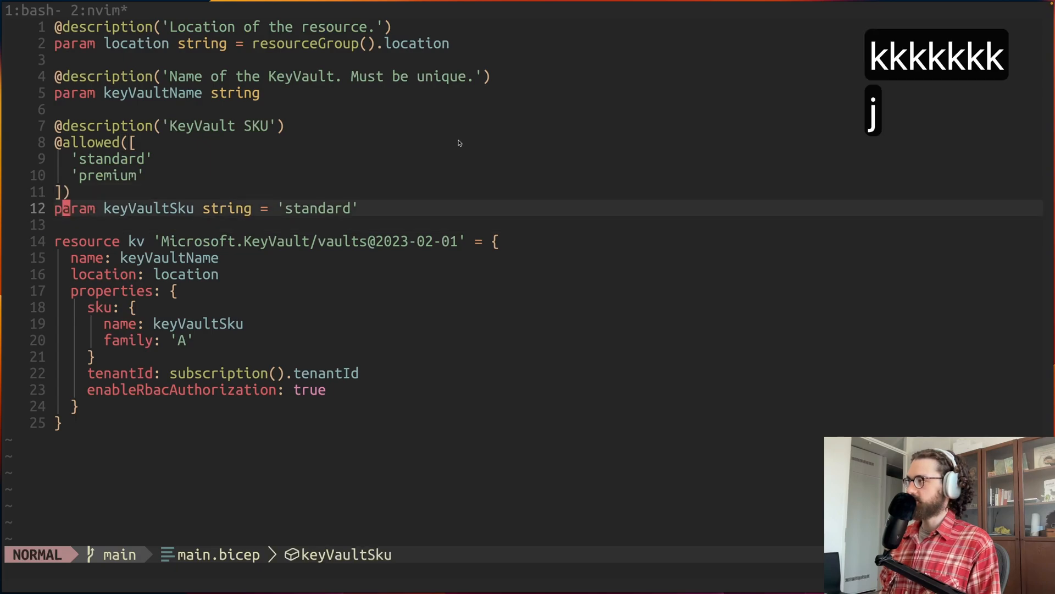
key("k")
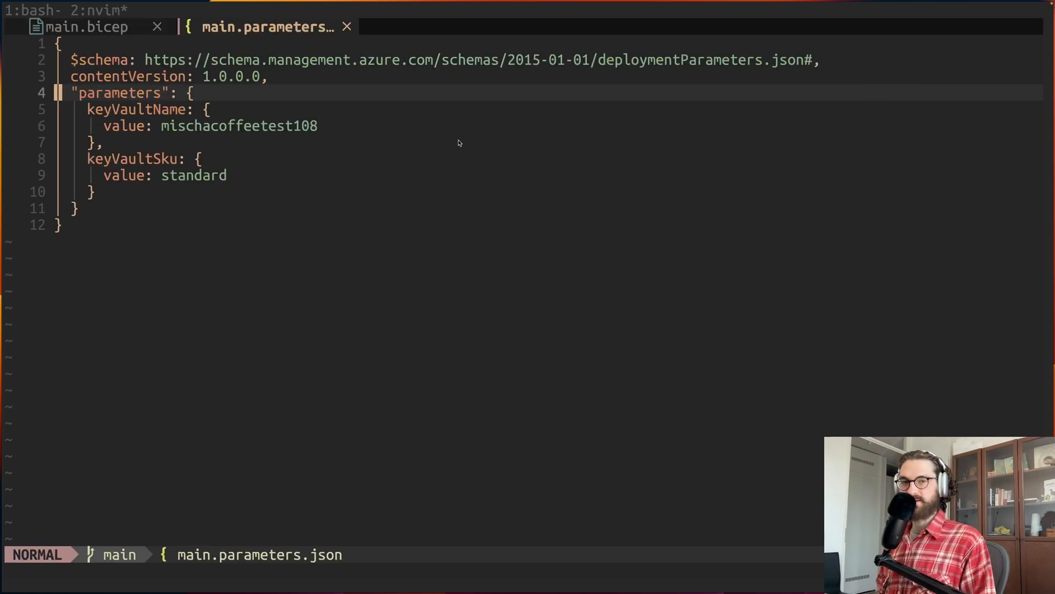
- Review the keyVaultName entry and parameters object in main.parameters.json, then scroll up
key("k")
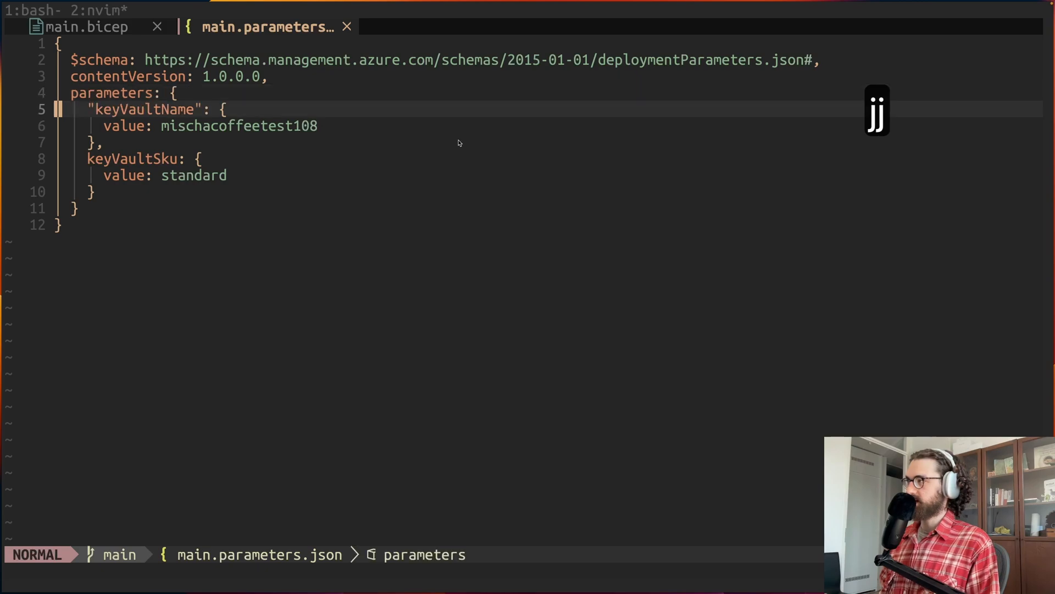
key("k")
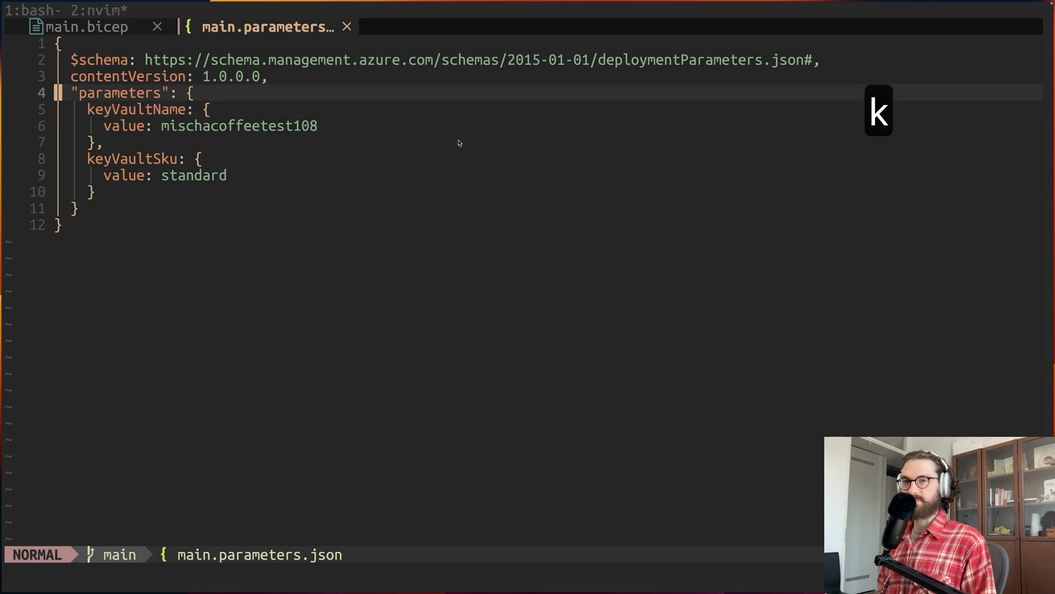
key("j")
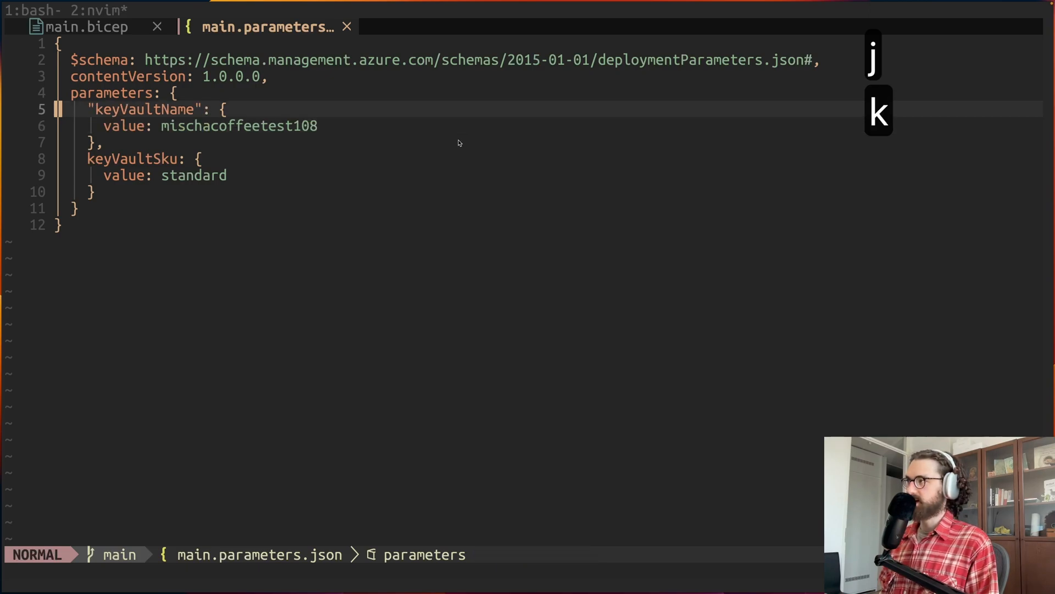
key("k")
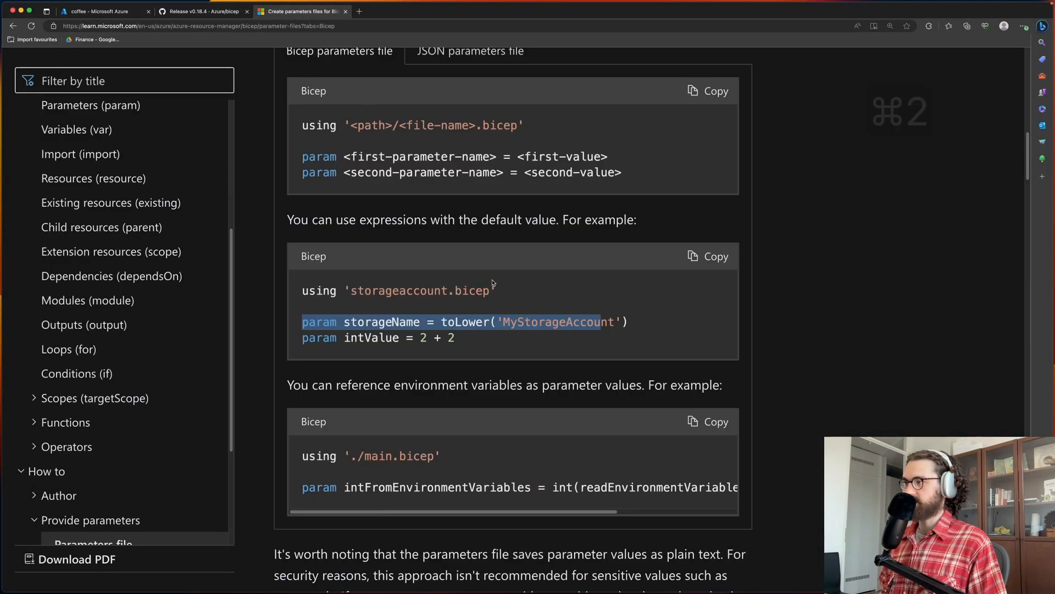
scroll("up", 3)
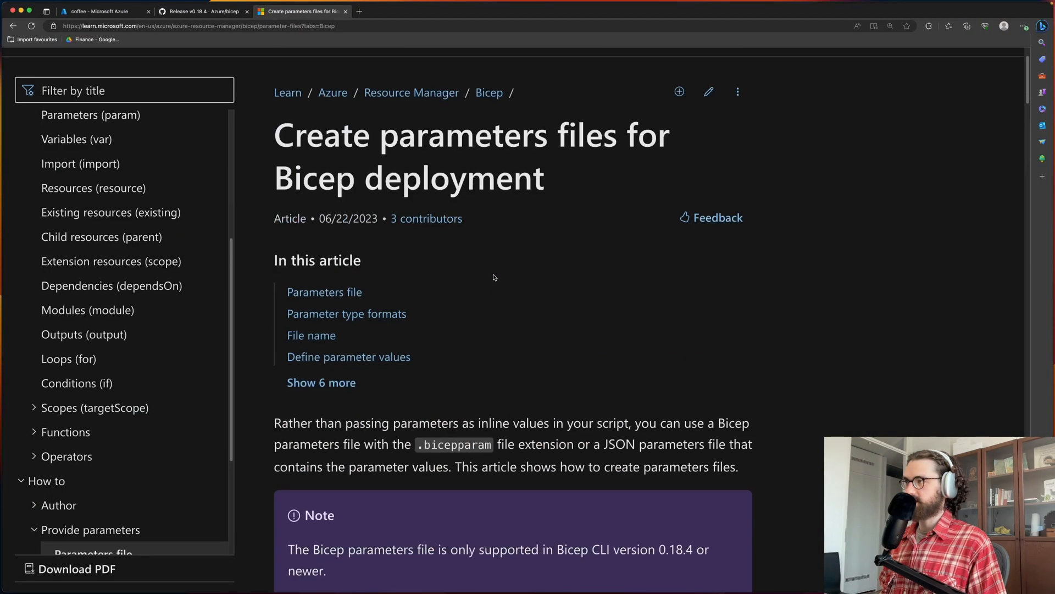